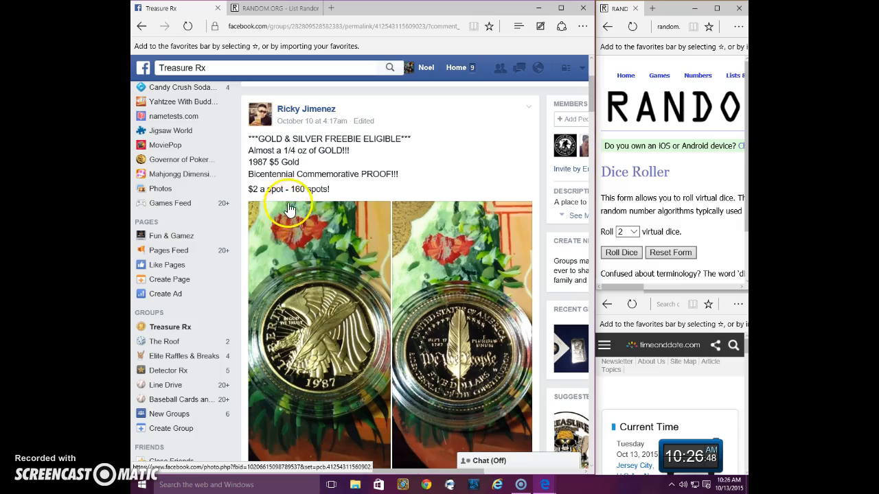
- Scroll through the post's comments to select the numbered spot list from 1 to 160
scroll(down, 3)
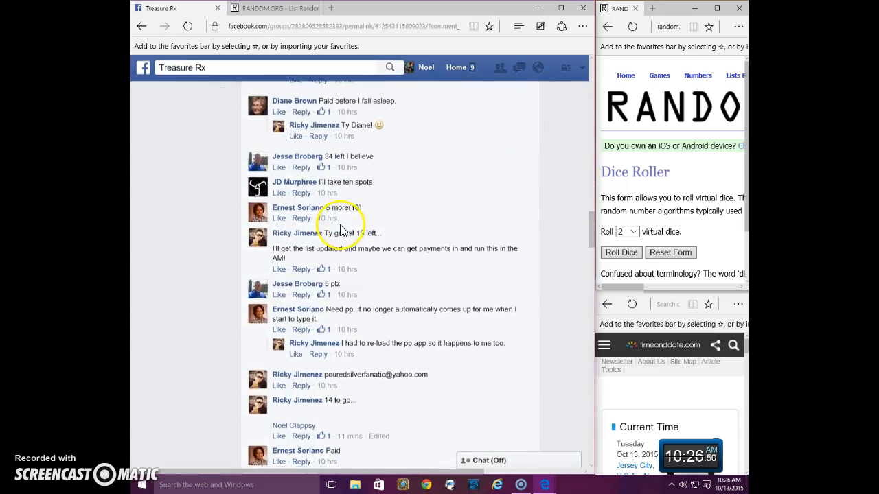
scroll(down, 3)
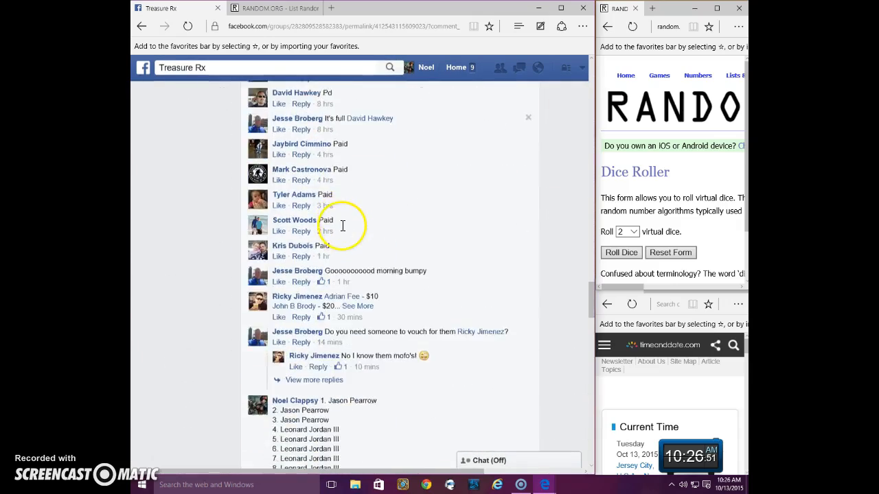
scroll(down, 3)
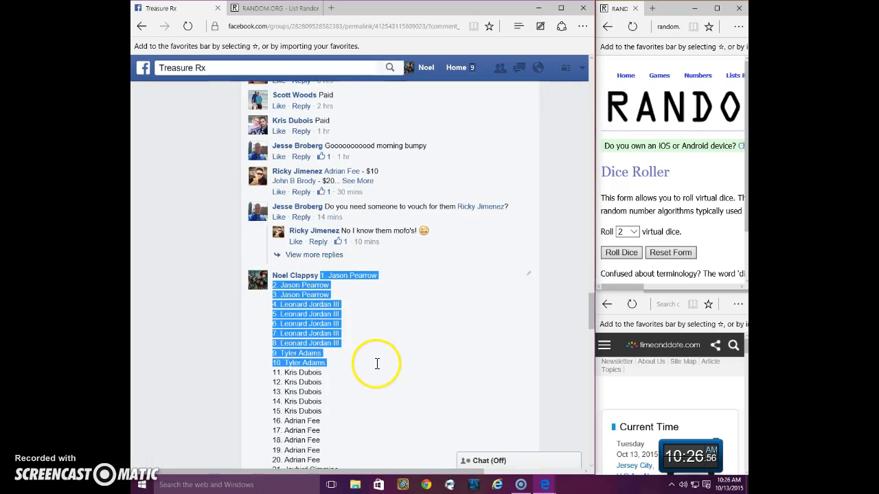
scroll(down, 3)
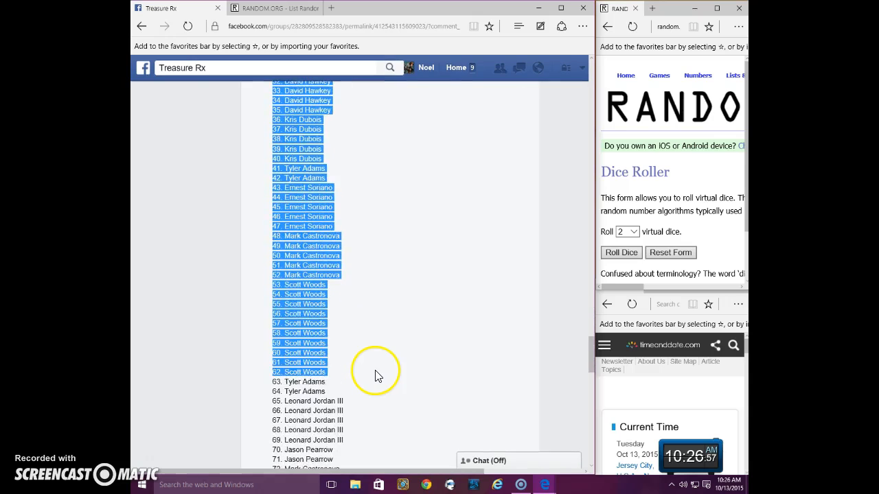
scroll(down, 3)
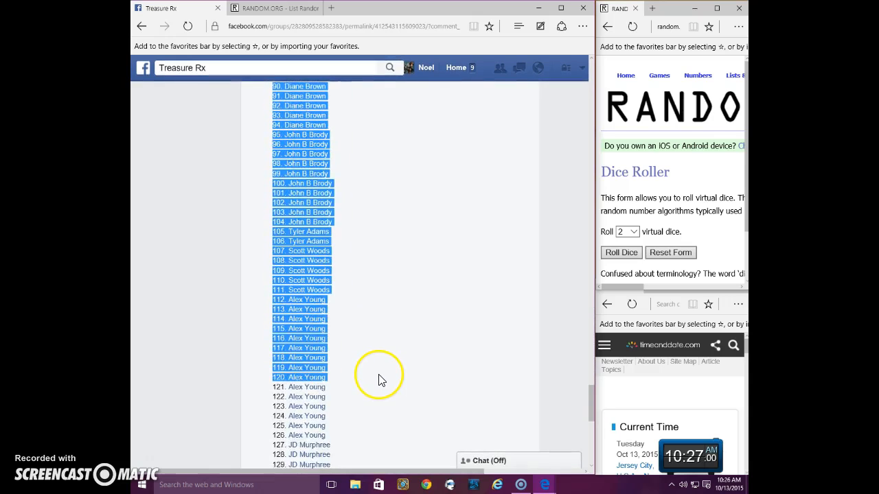
scroll(down, 3)
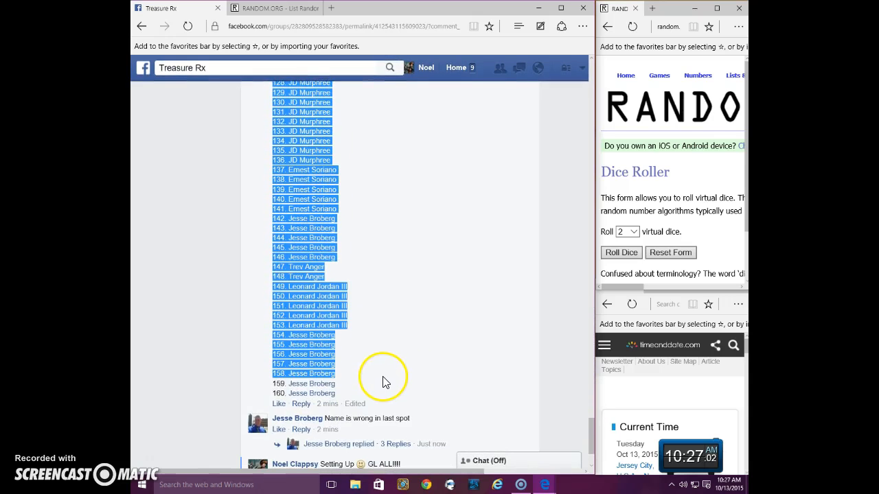
- Copy the selected 160-spot list and start a comment reading 'LIVEEE'
right_click(318, 373)
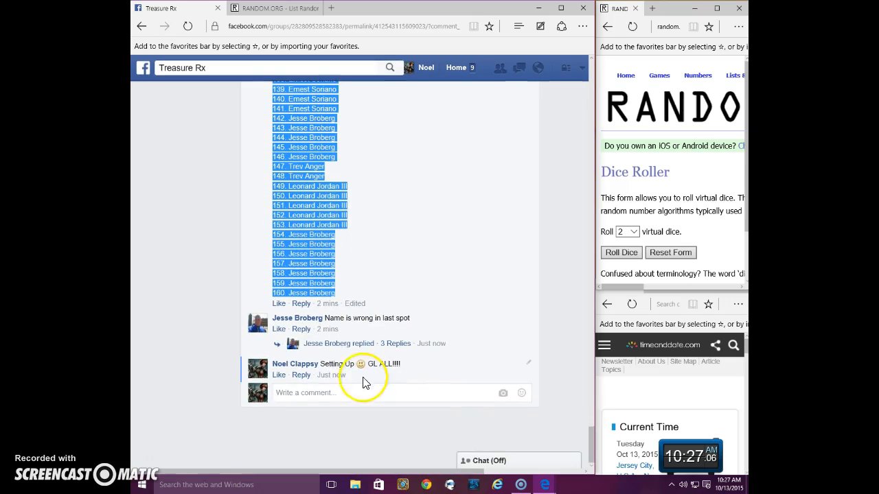
click(305, 393)
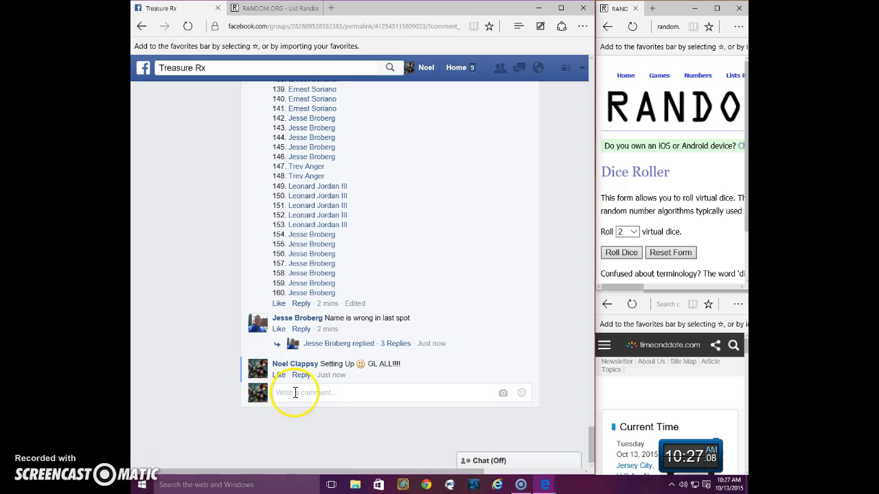
text(LIVEEE)
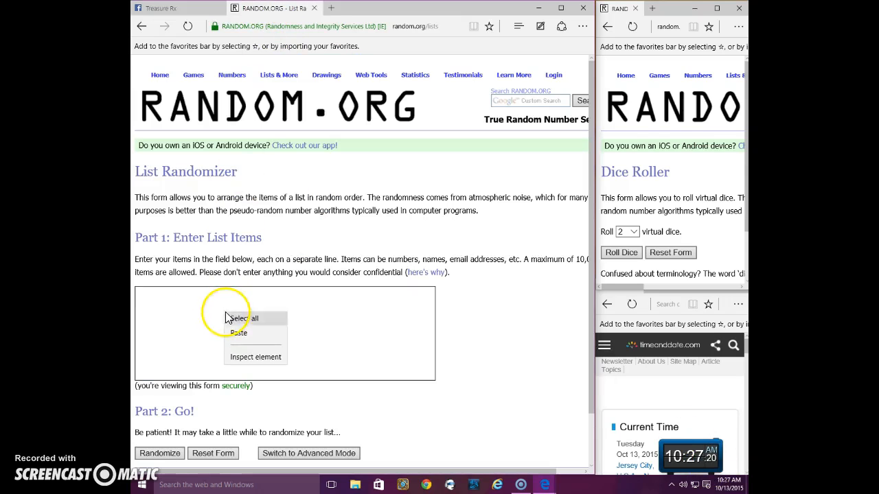
- Paste the copied 160-spot list into the Part 1 field and review the first entries
click(239, 333)
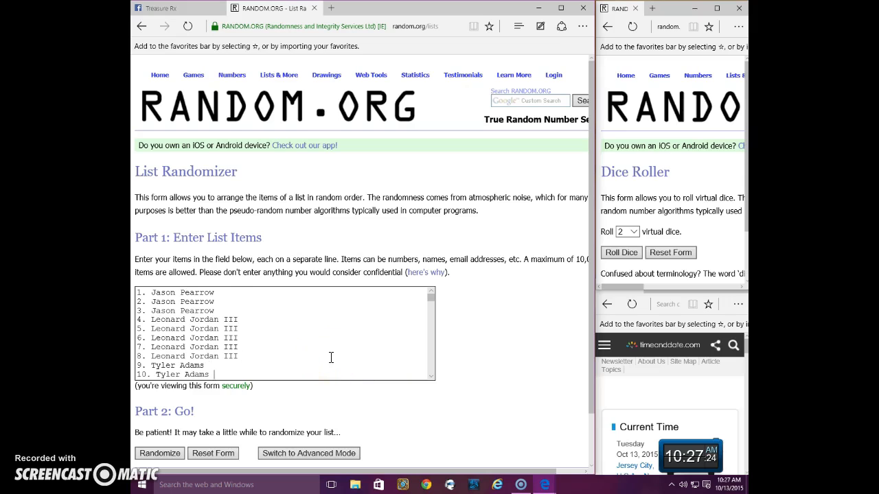
scroll(down, 3)
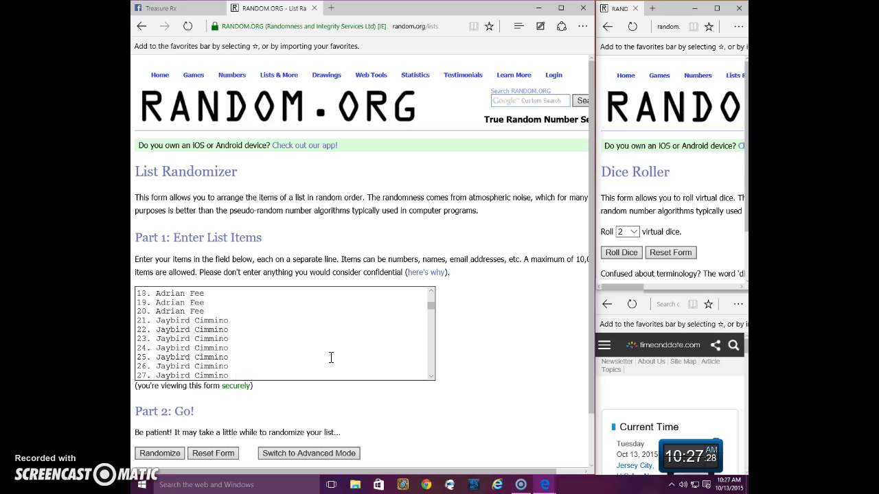
scroll(down, 3)
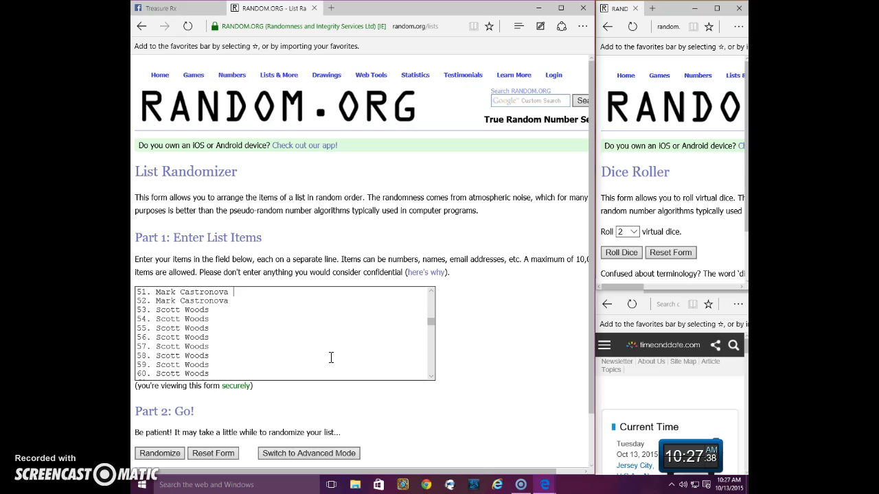
scroll(down, 3)
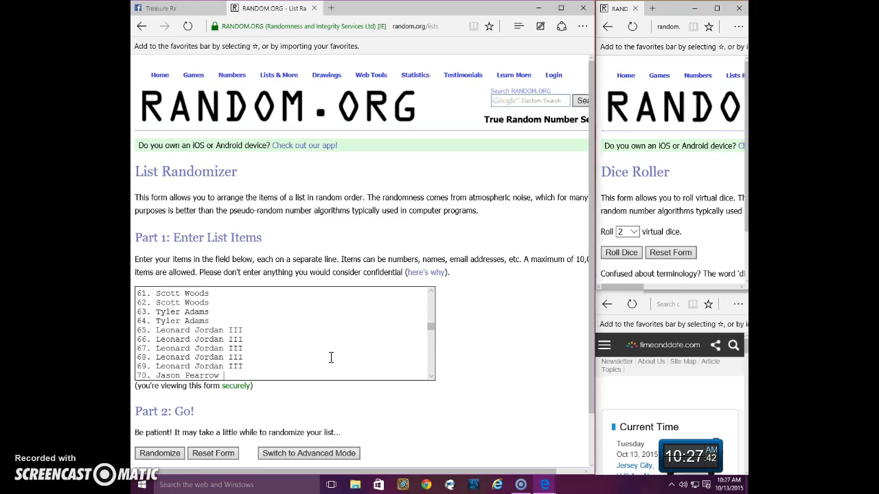
scroll(down, 3)
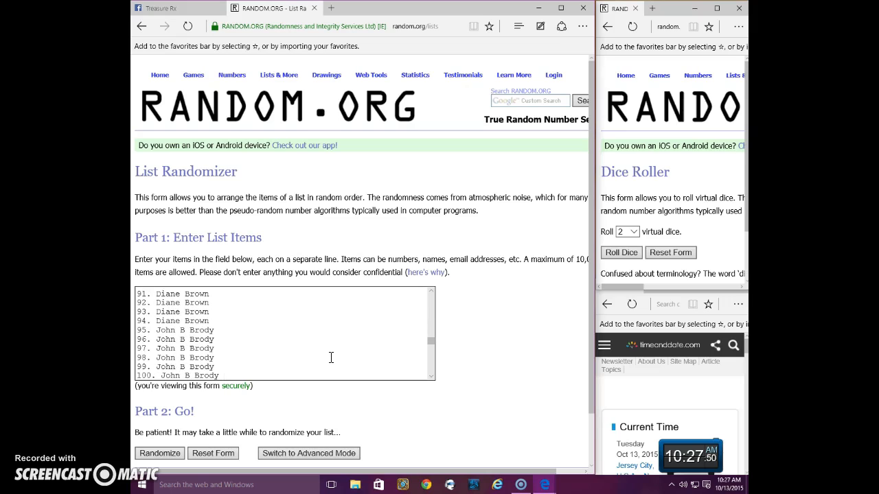
scroll(down, 3)
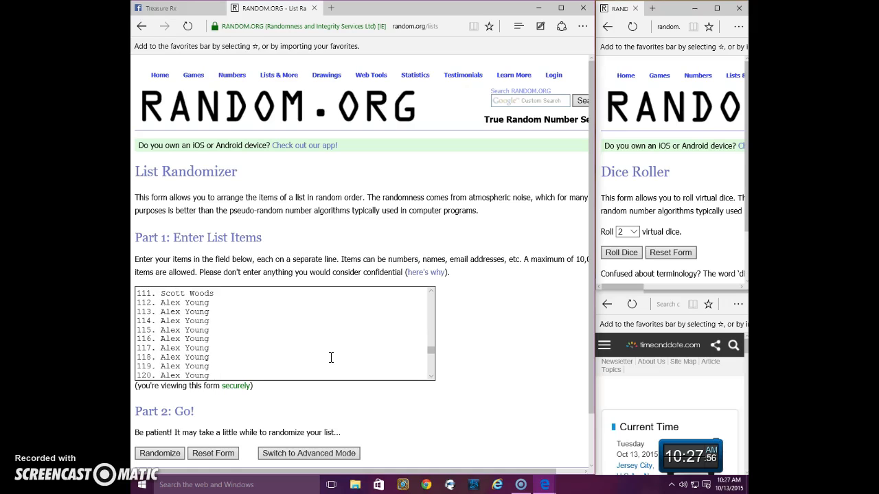
text(Alex Young)
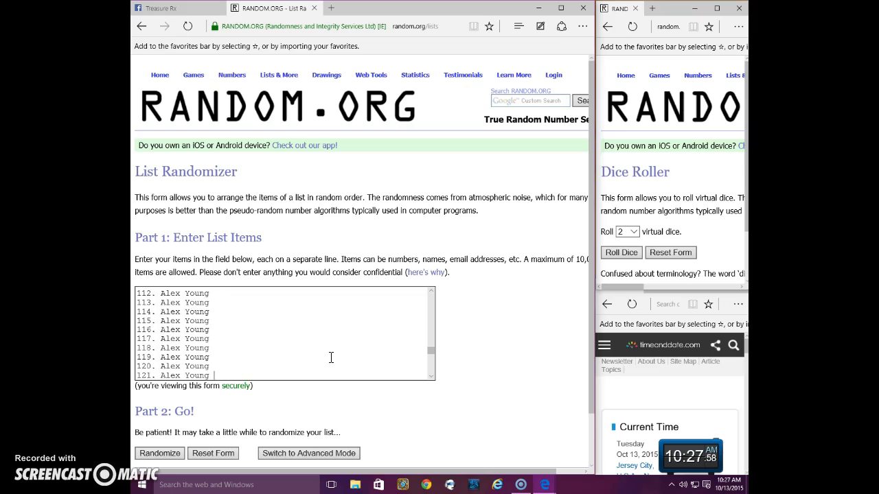
text(JD Murphree)
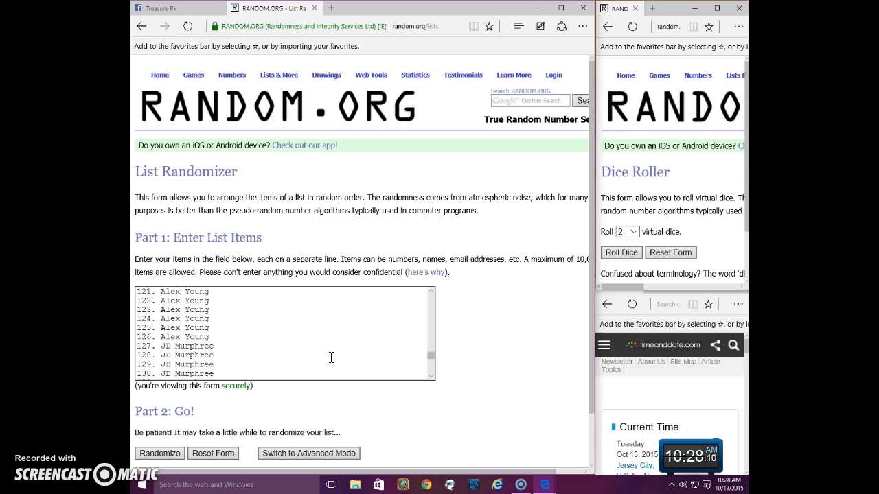
scroll(down, 3)
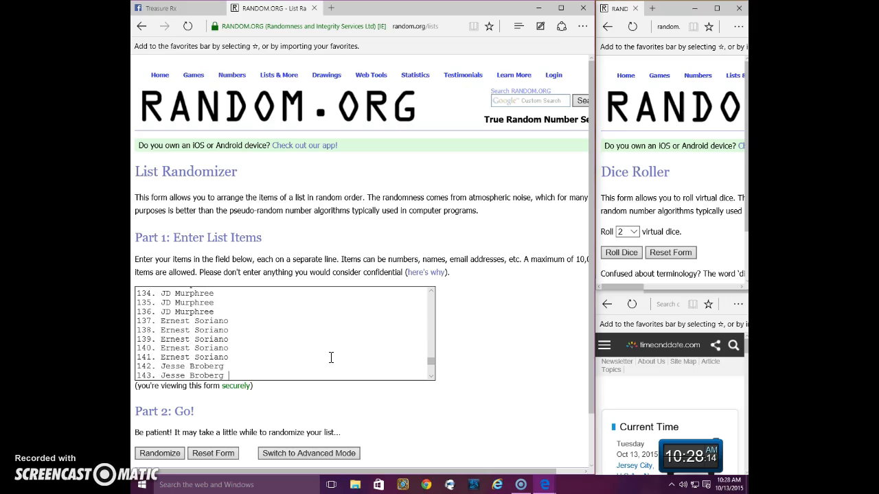
scroll(down, 3)
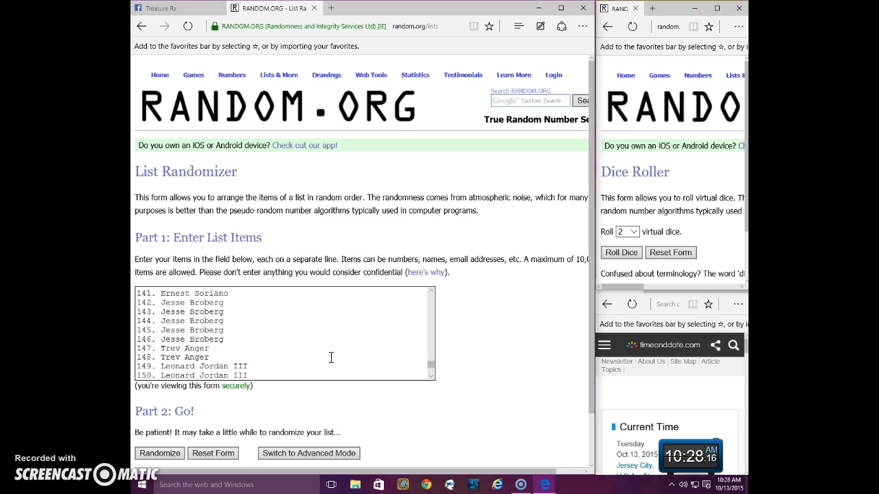
scroll(down, 3)
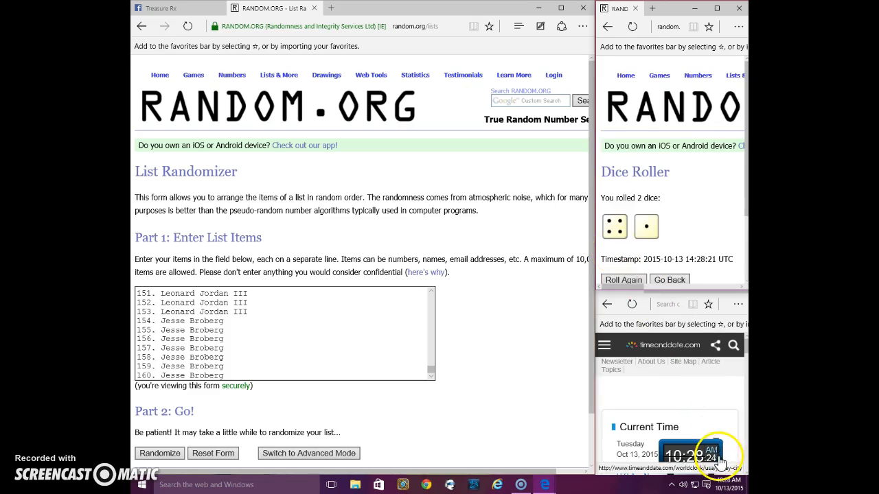
scroll(down, 3)
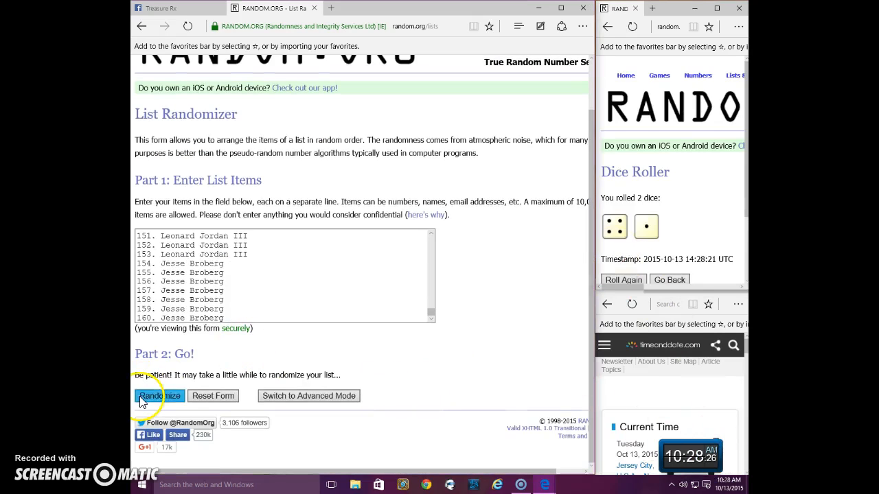
click(159, 396)
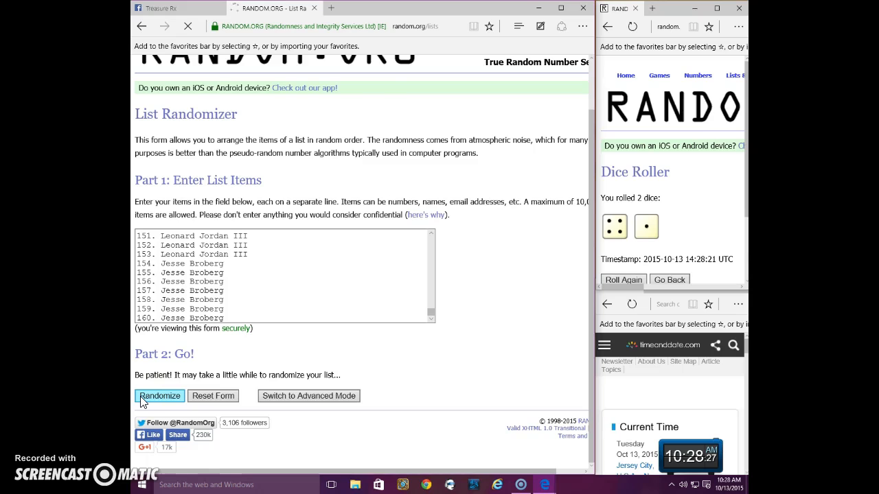
click(160, 396)
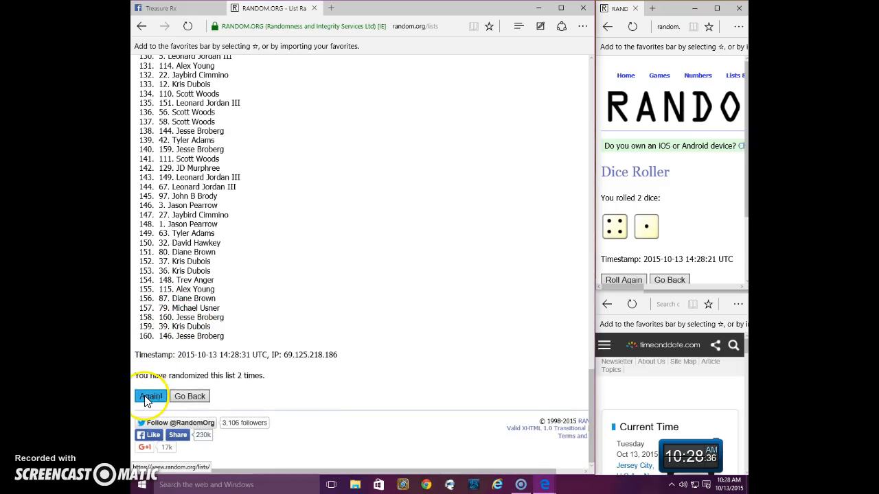
click(151, 396)
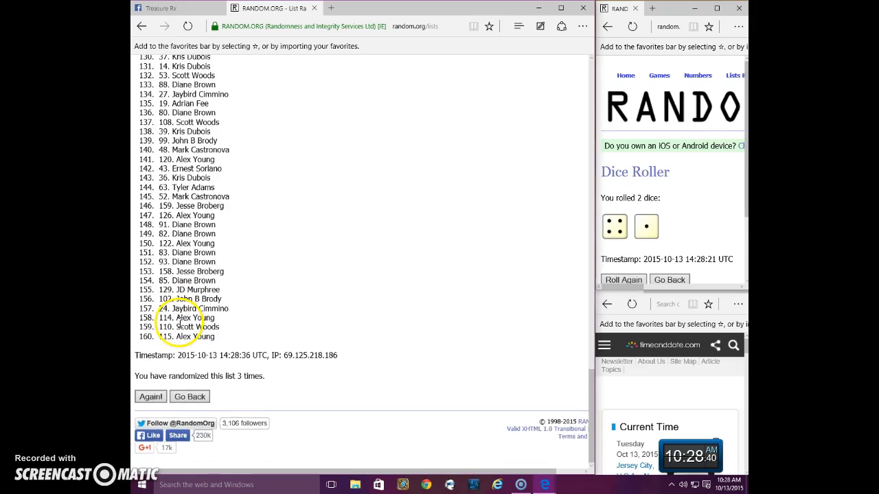
click(150, 396)
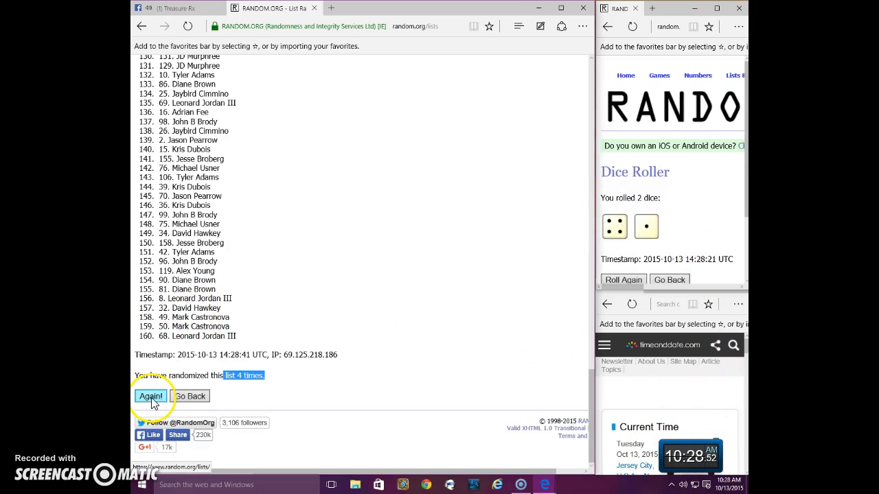
click(151, 395)
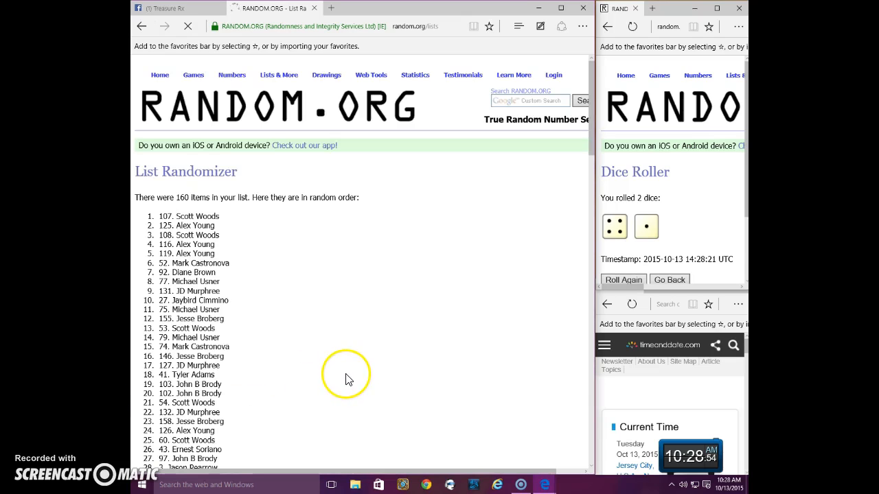